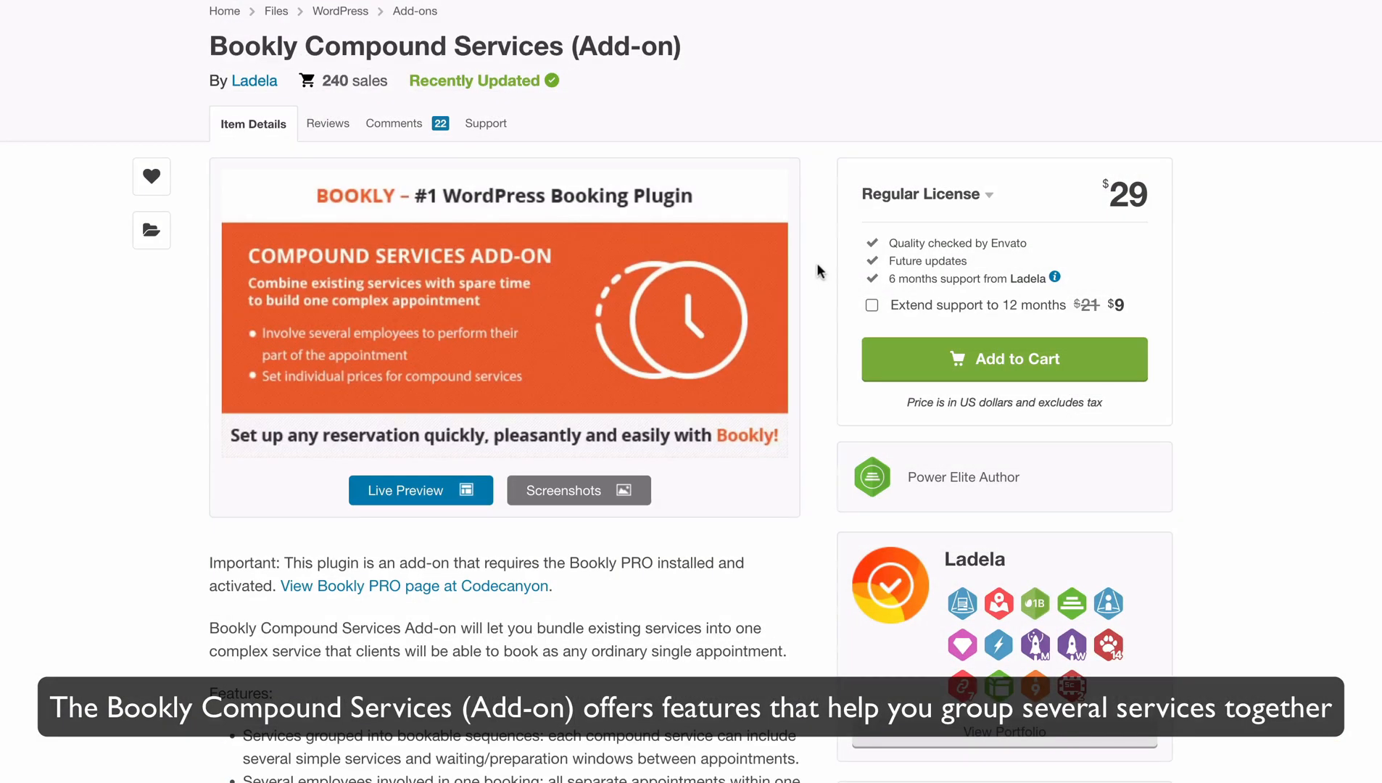
# - Review the add-on features on CodeCanyon, then reach the Compound Services purchase code field
pyautogui.scroll(-3)
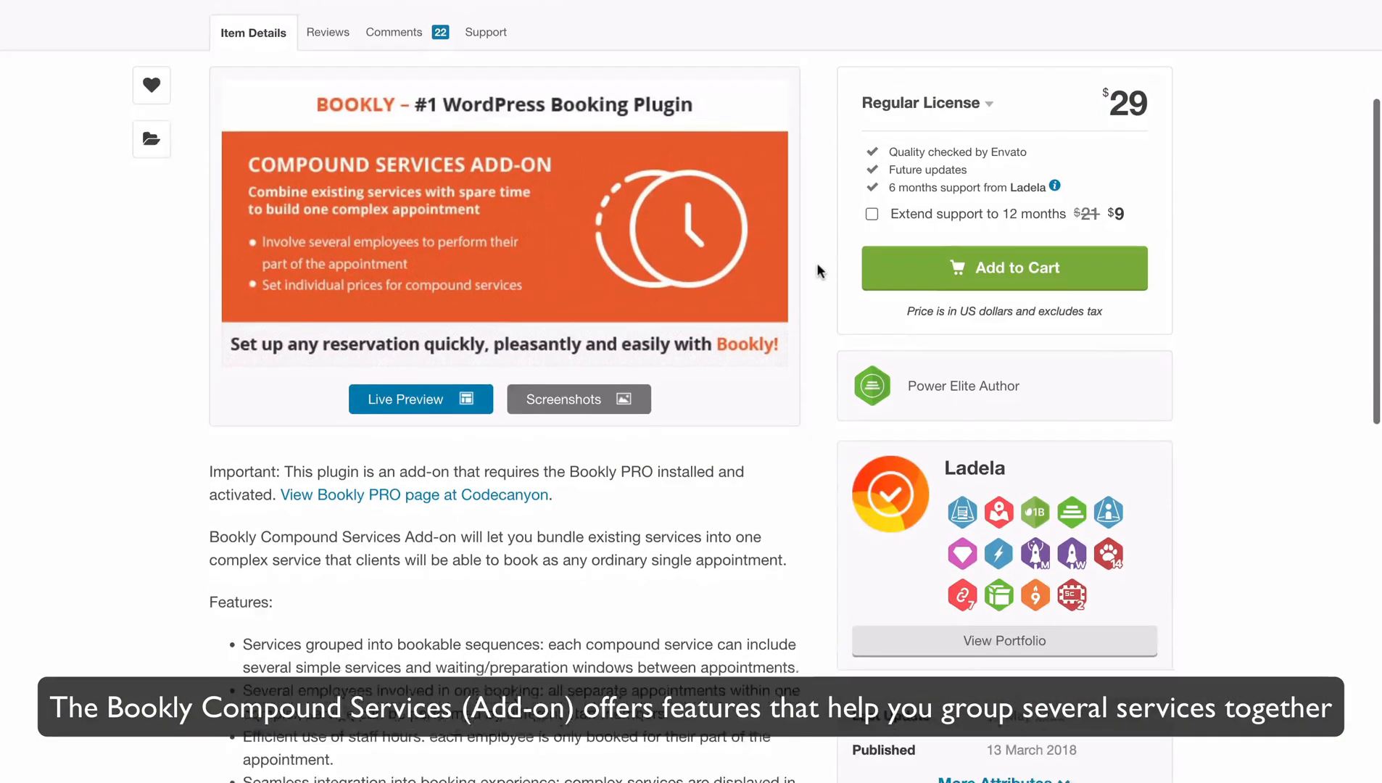
pyautogui.scroll(-3)
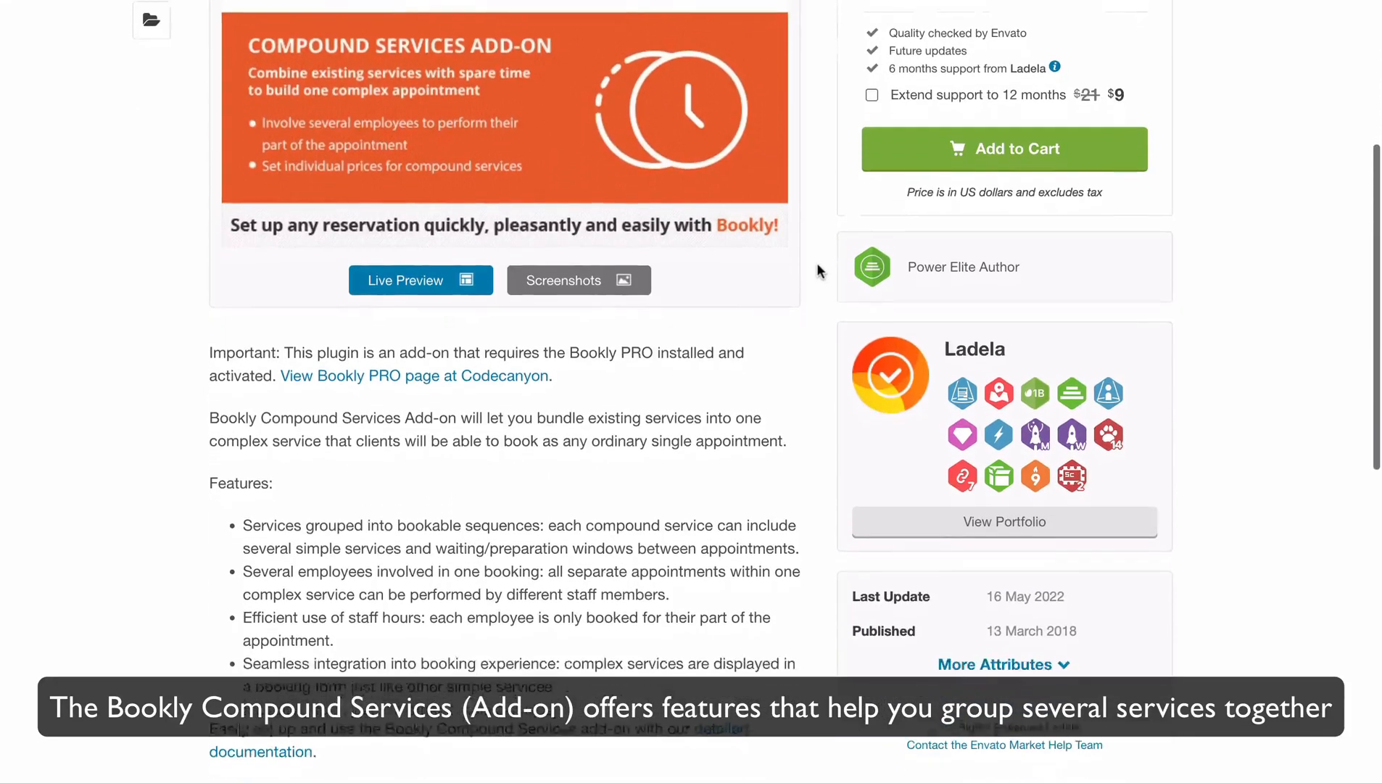
pyautogui.scroll(-3)
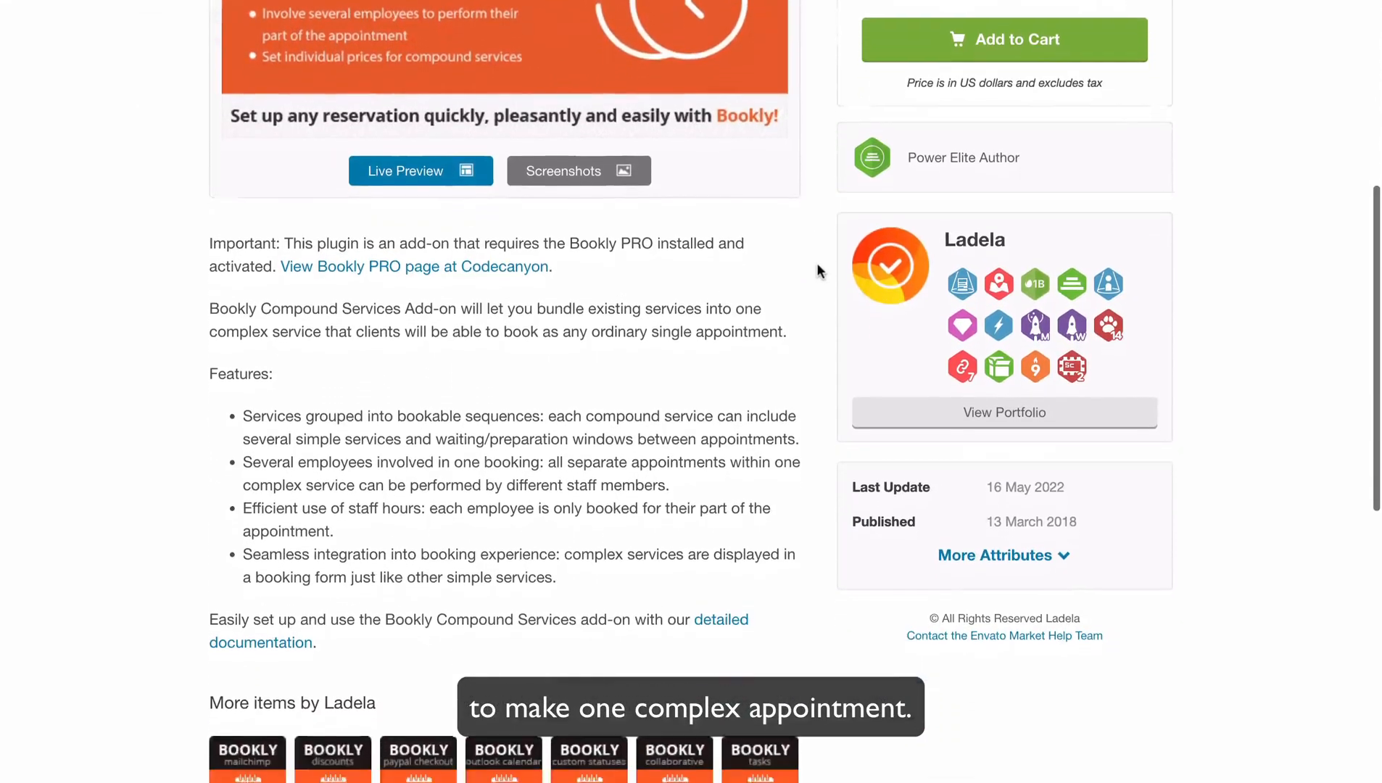
pyautogui.scroll(-3)
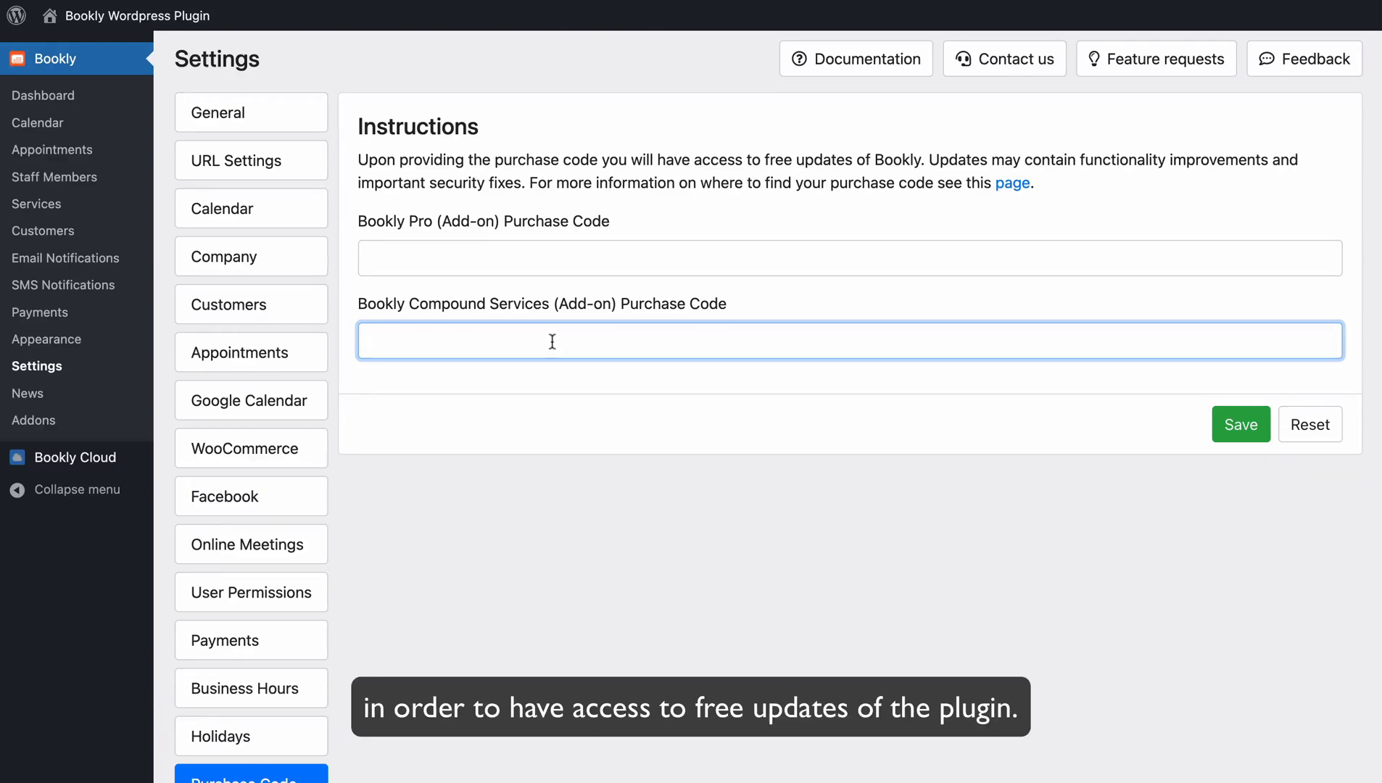
pyautogui.click(38, 203)
pyautogui.write('S')
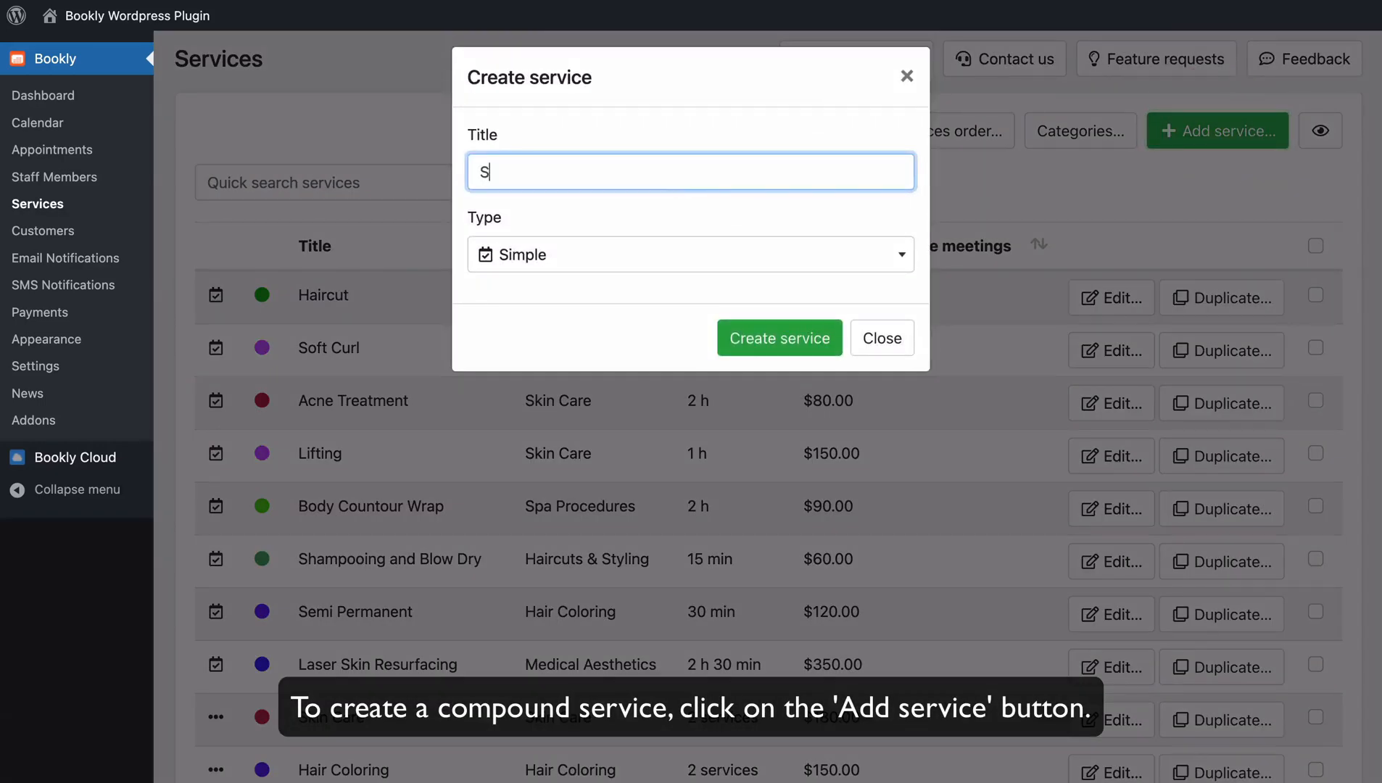
# - Create a service titled 'Service #1' with type Compound
pyautogui.write('ervice')
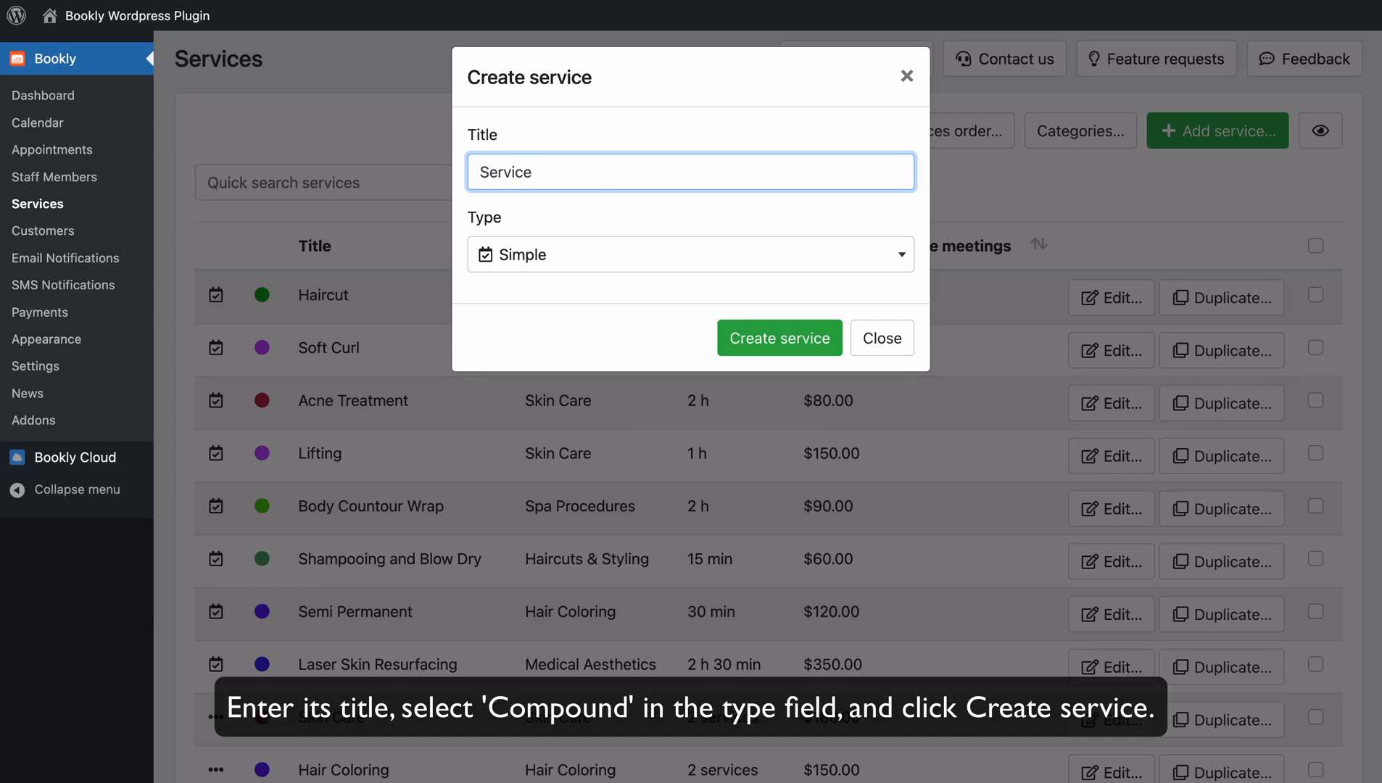
pyautogui.click(690, 254)
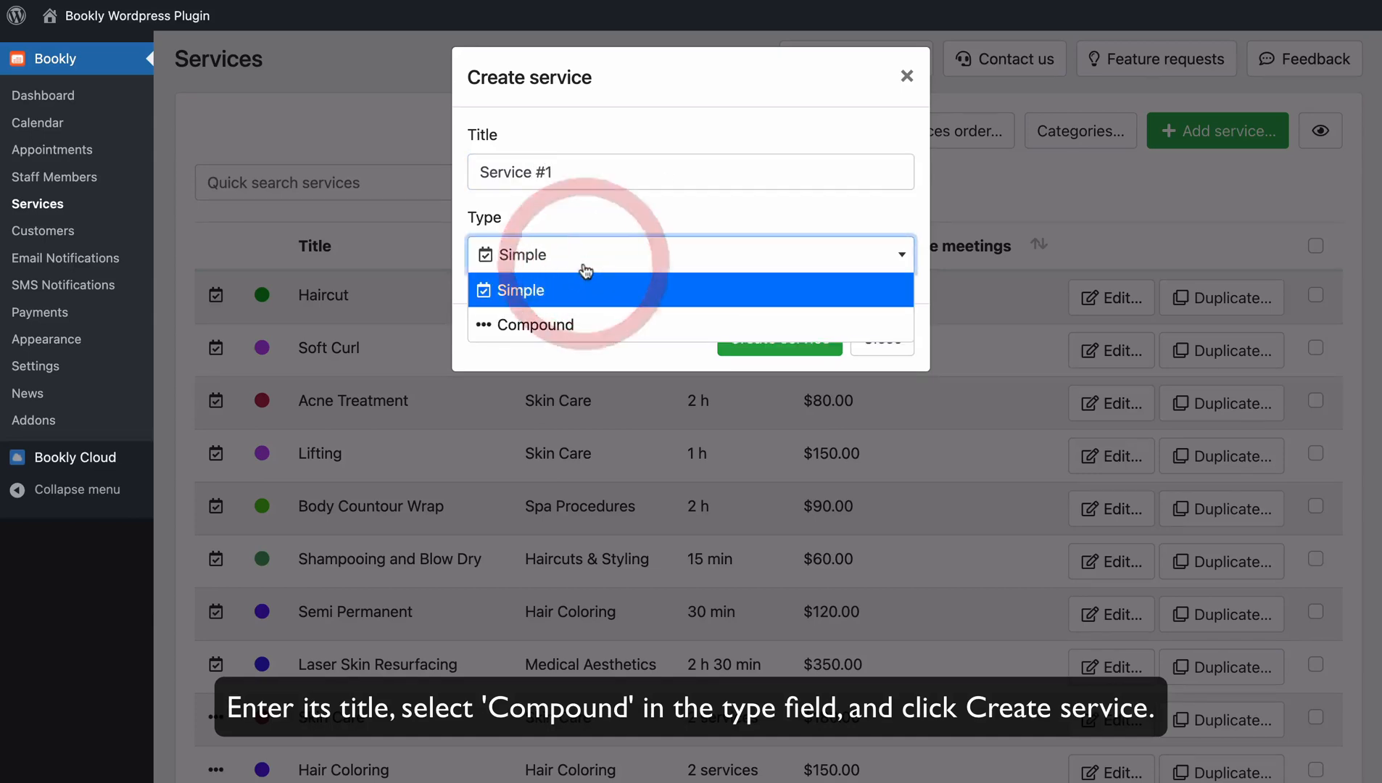
pyautogui.click(531, 325)
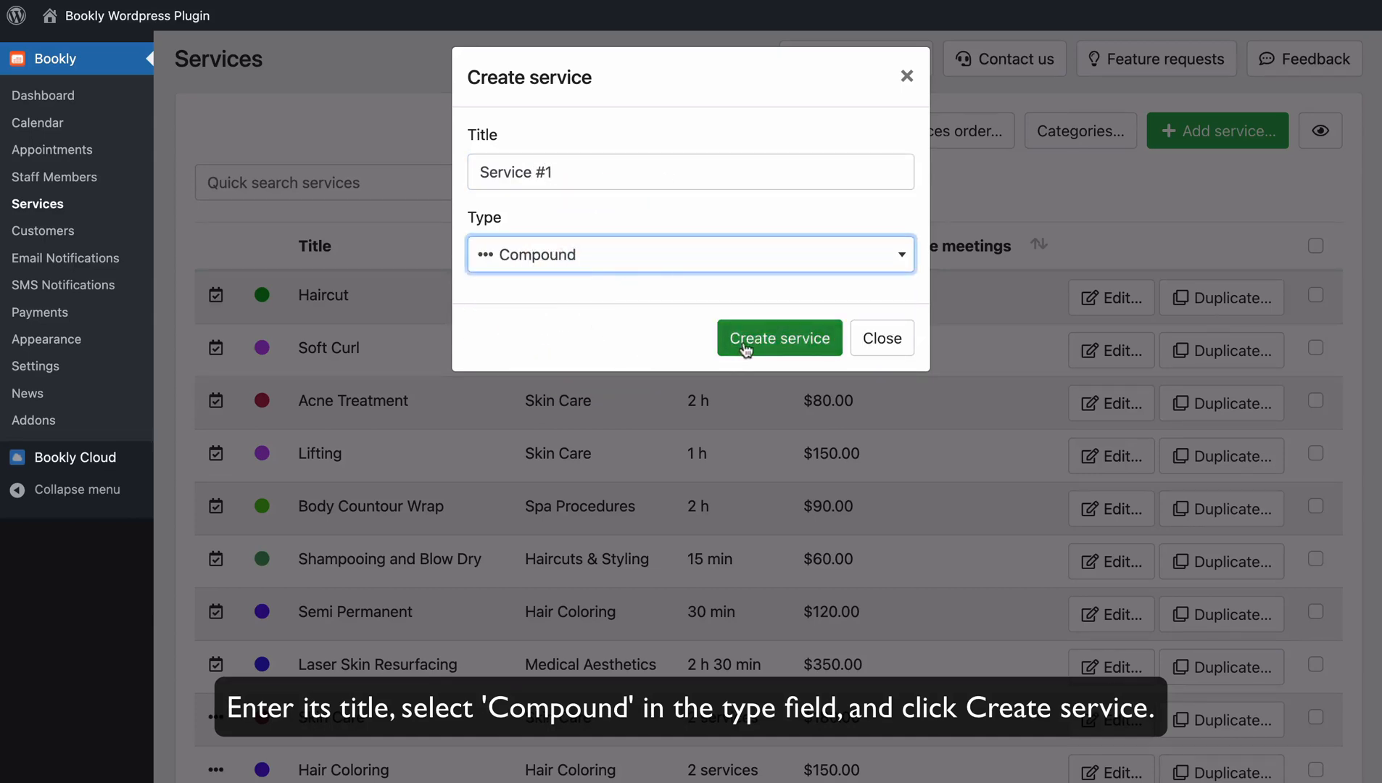
pyautogui.click(779, 338)
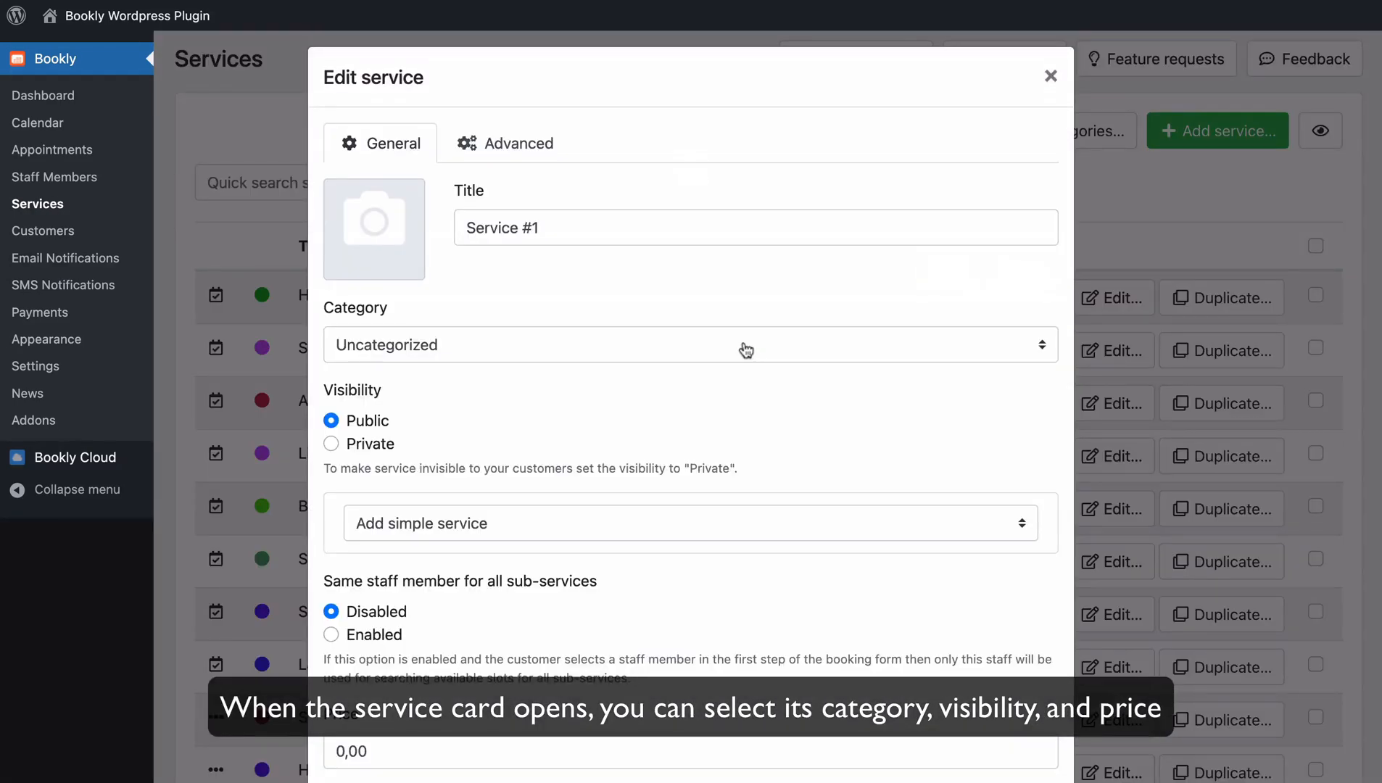
# - Reach the Price field of Service #1, left at 0,00 with Public visibility
pyautogui.scroll(-3)
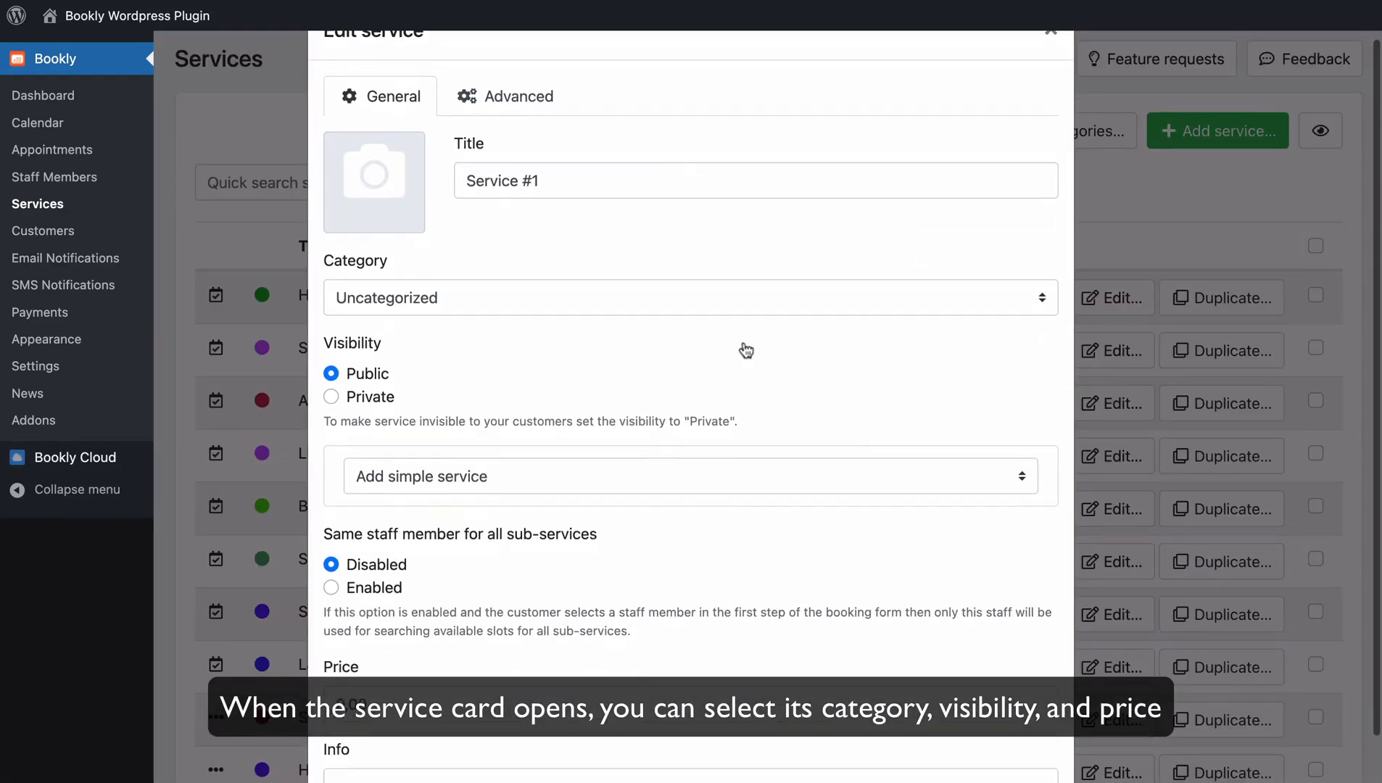
pyautogui.click(690, 297)
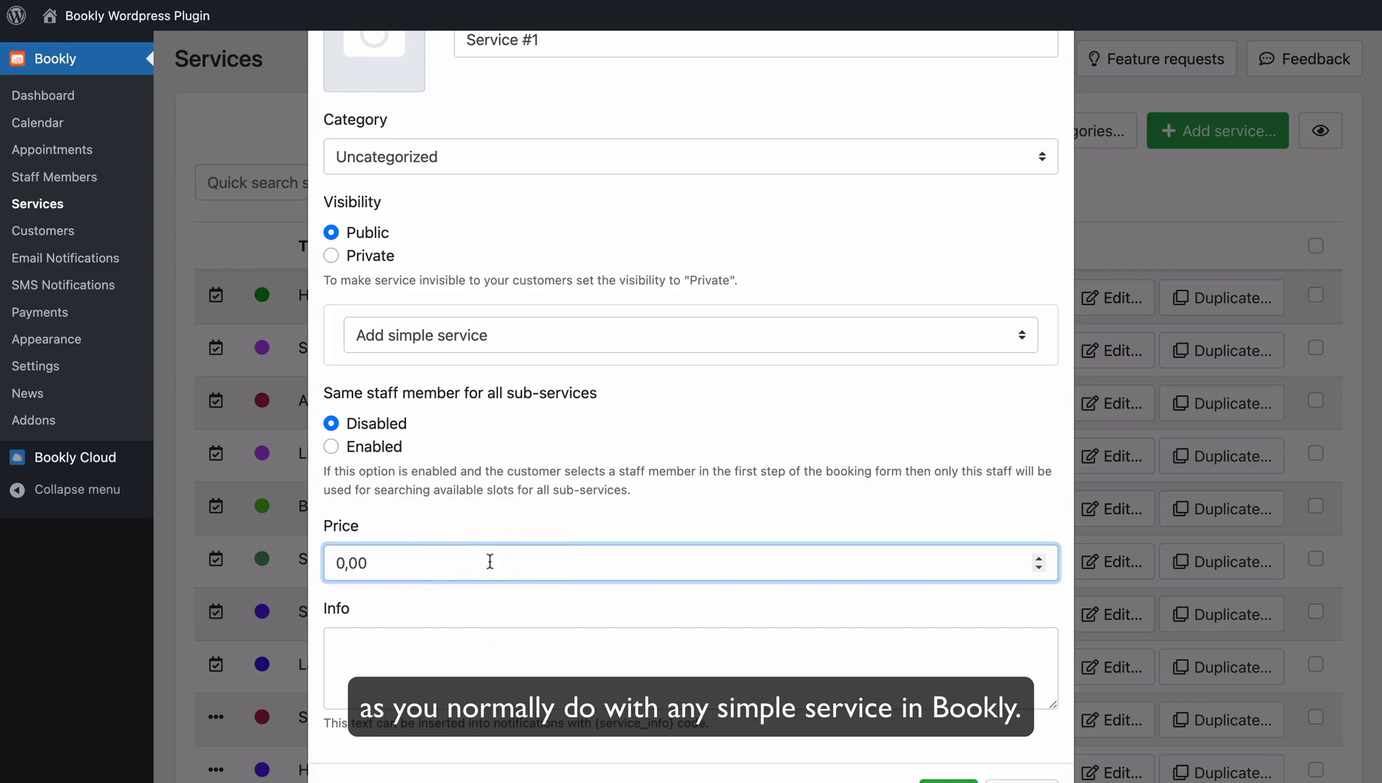
pyautogui.moveTo(611, 430)
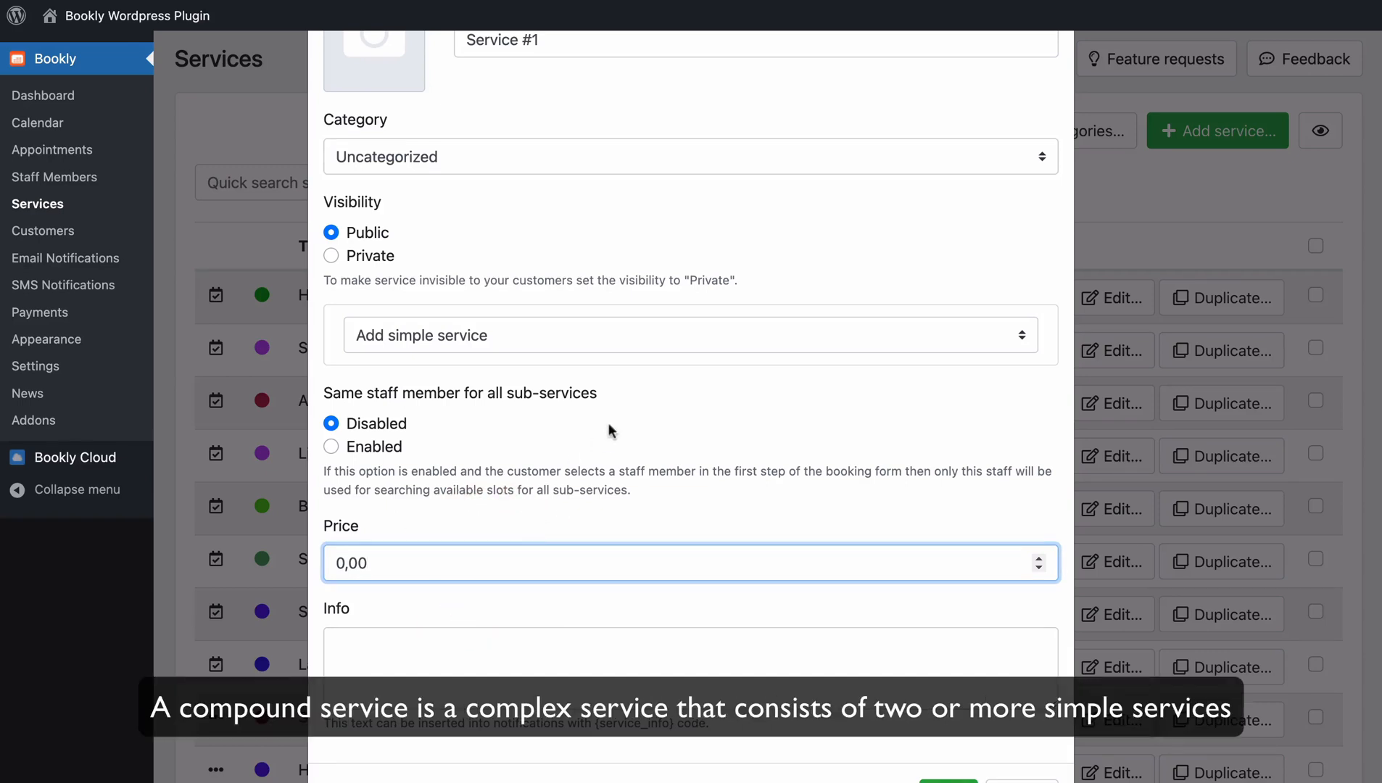
pyautogui.moveTo(640, 415)
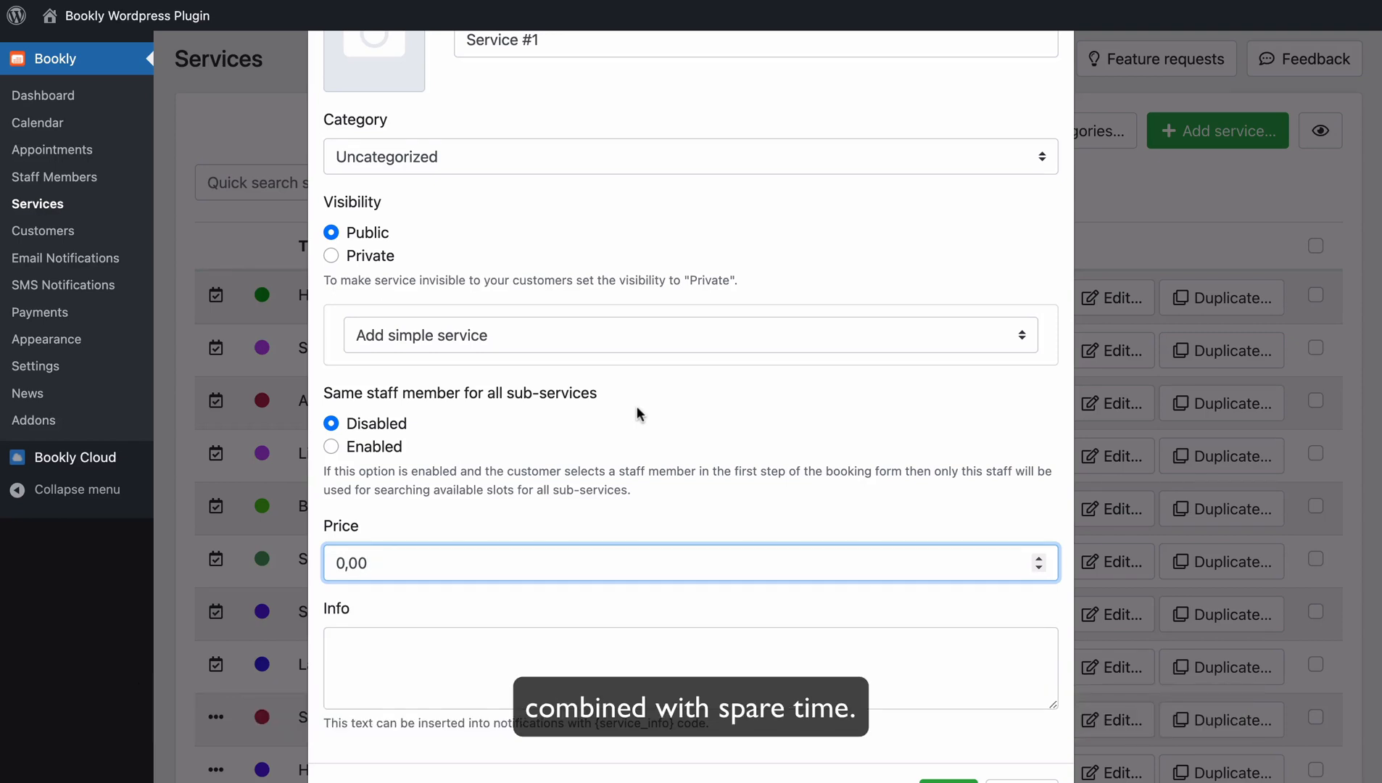
pyautogui.moveTo(652, 327)
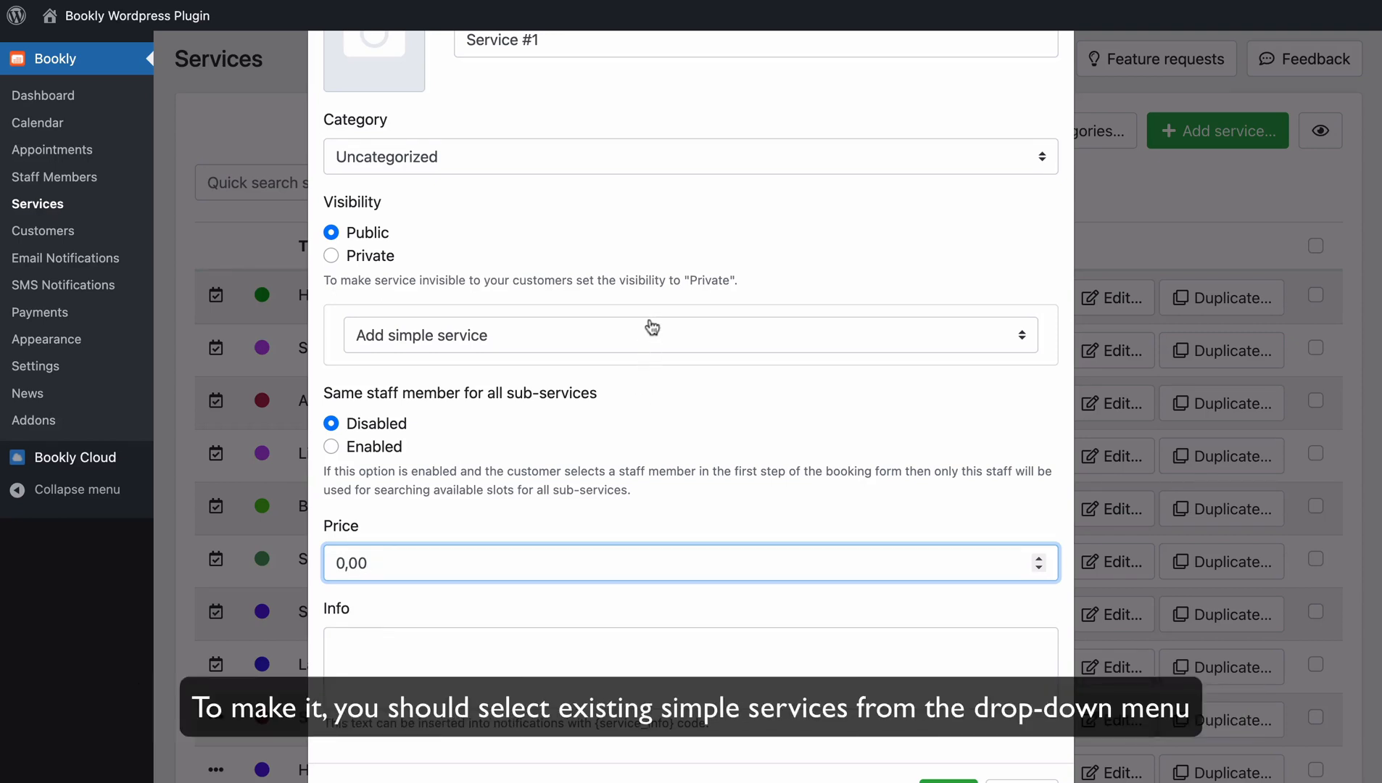
# - Add Haircut as the first sub-service, then Spare time with a 30 min duration
pyautogui.click(687, 335)
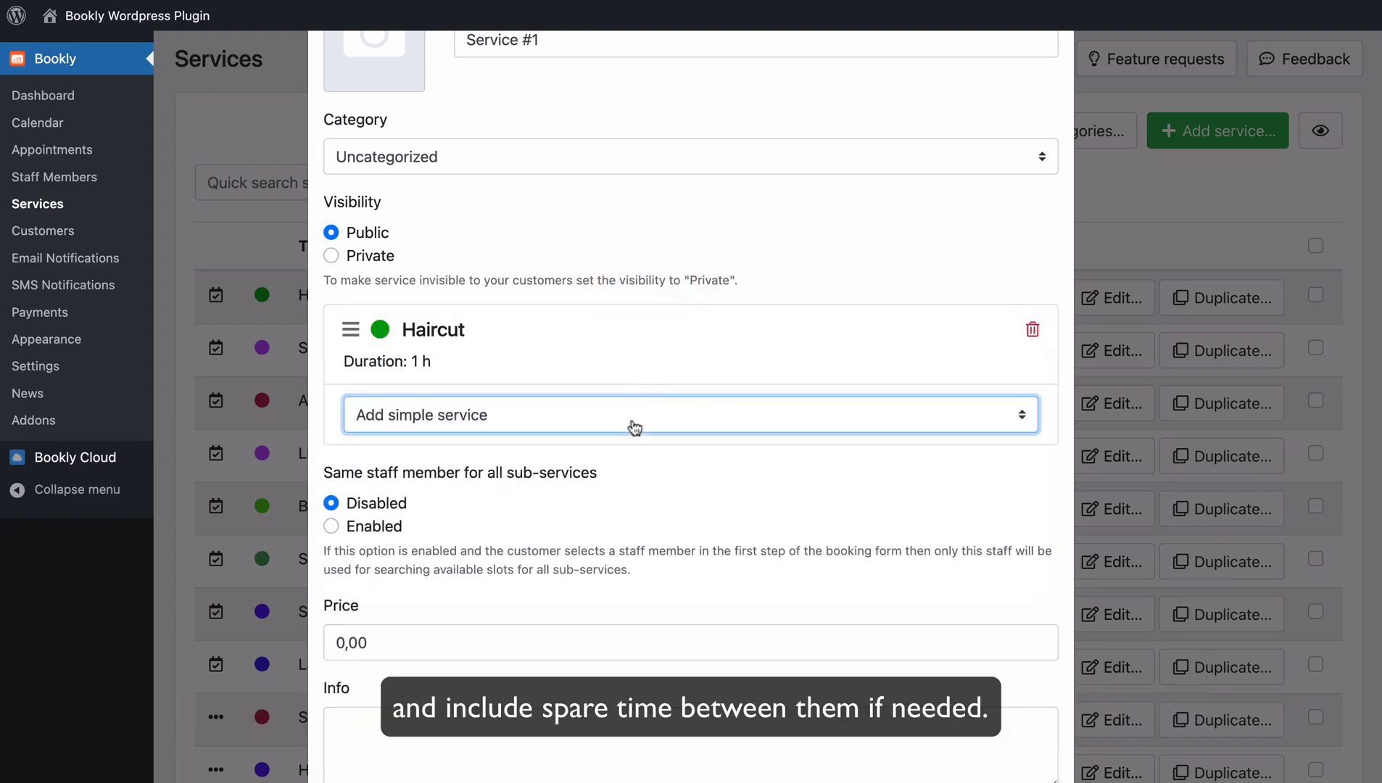
pyautogui.click(690, 414)
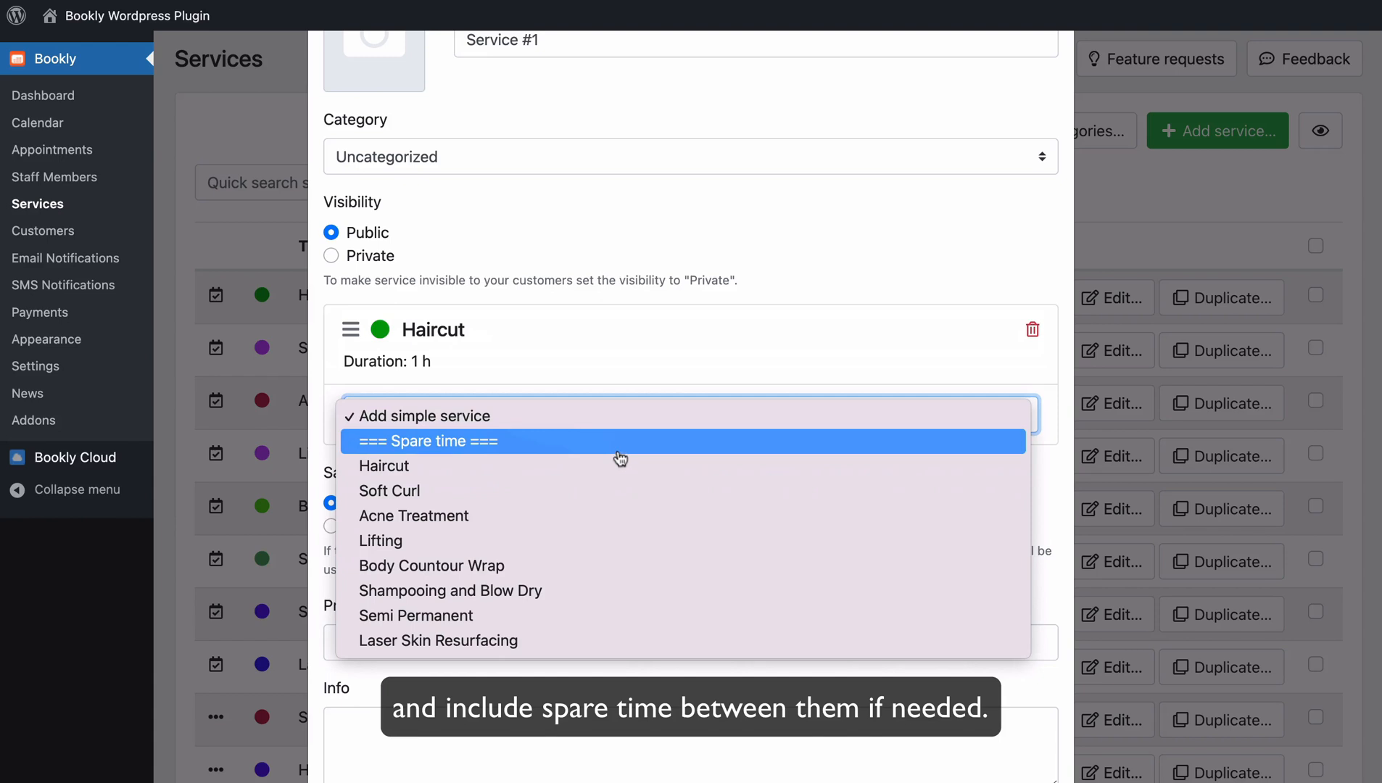
pyautogui.click(427, 441)
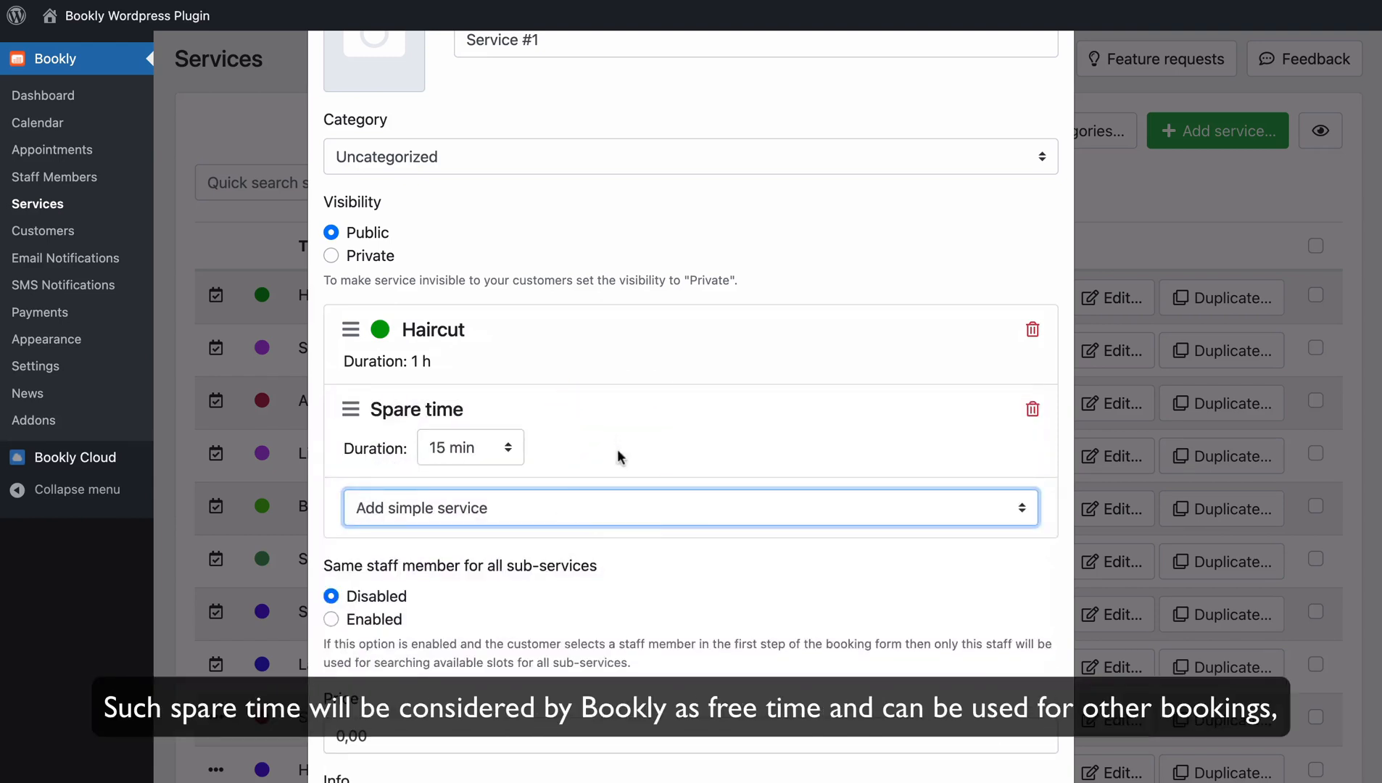
pyautogui.click(469, 446)
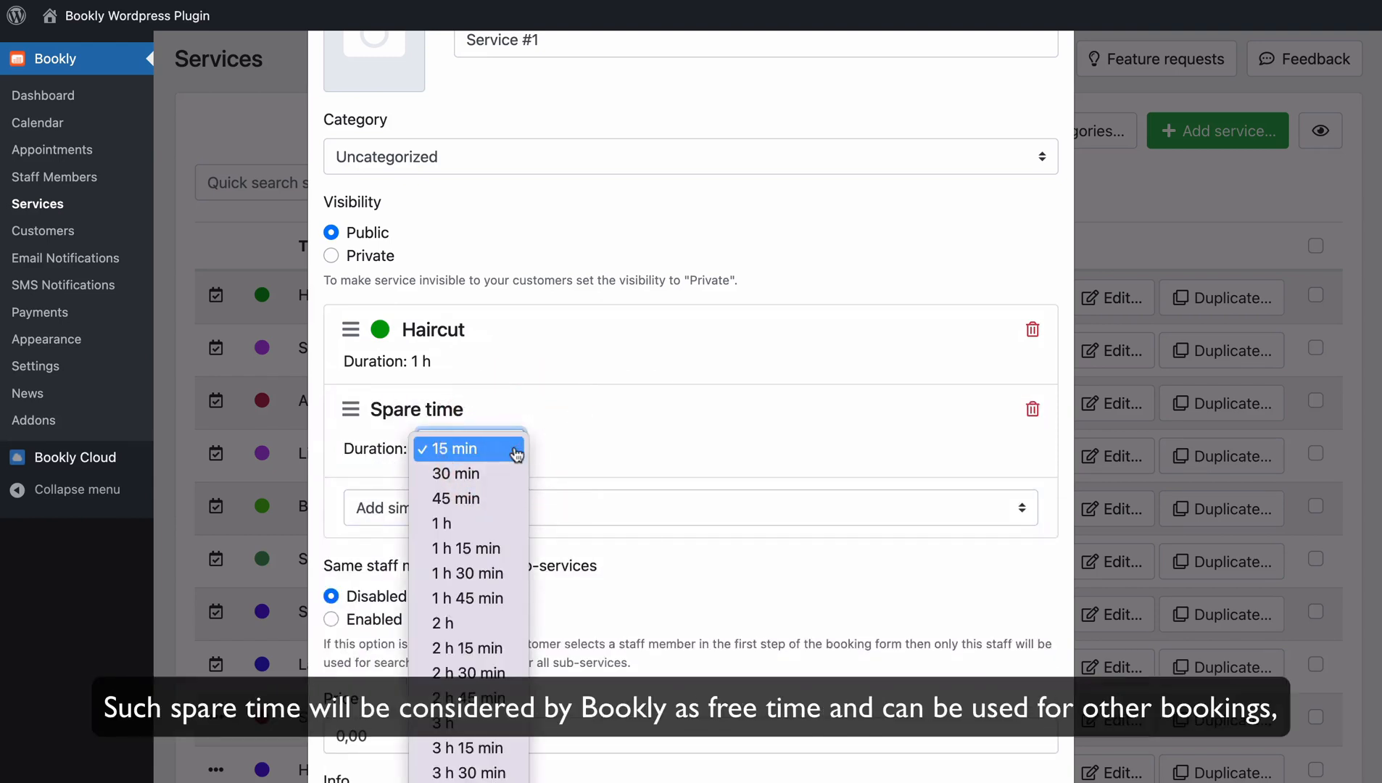
pyautogui.click(455, 474)
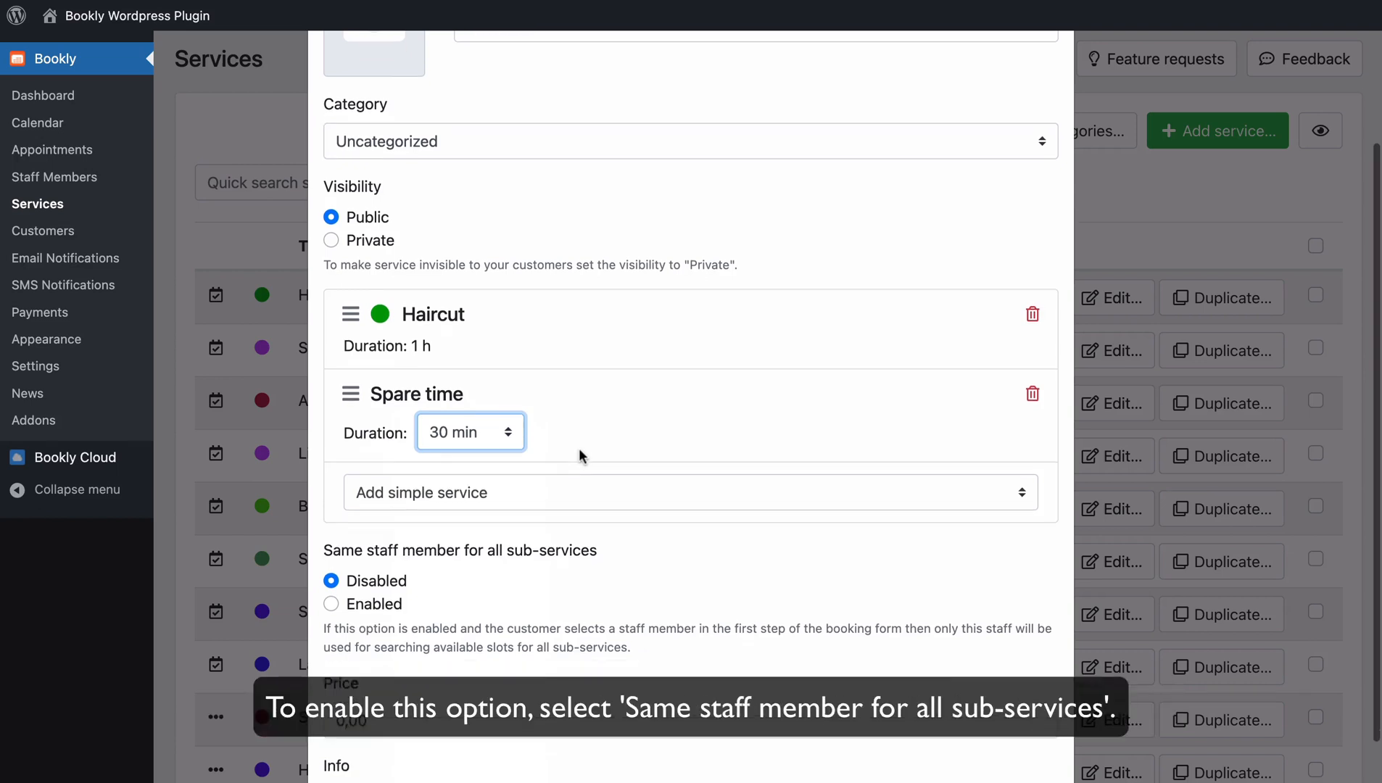
# - Set the Same staff member option, save the service and return to the Services list
pyautogui.scroll(-3)
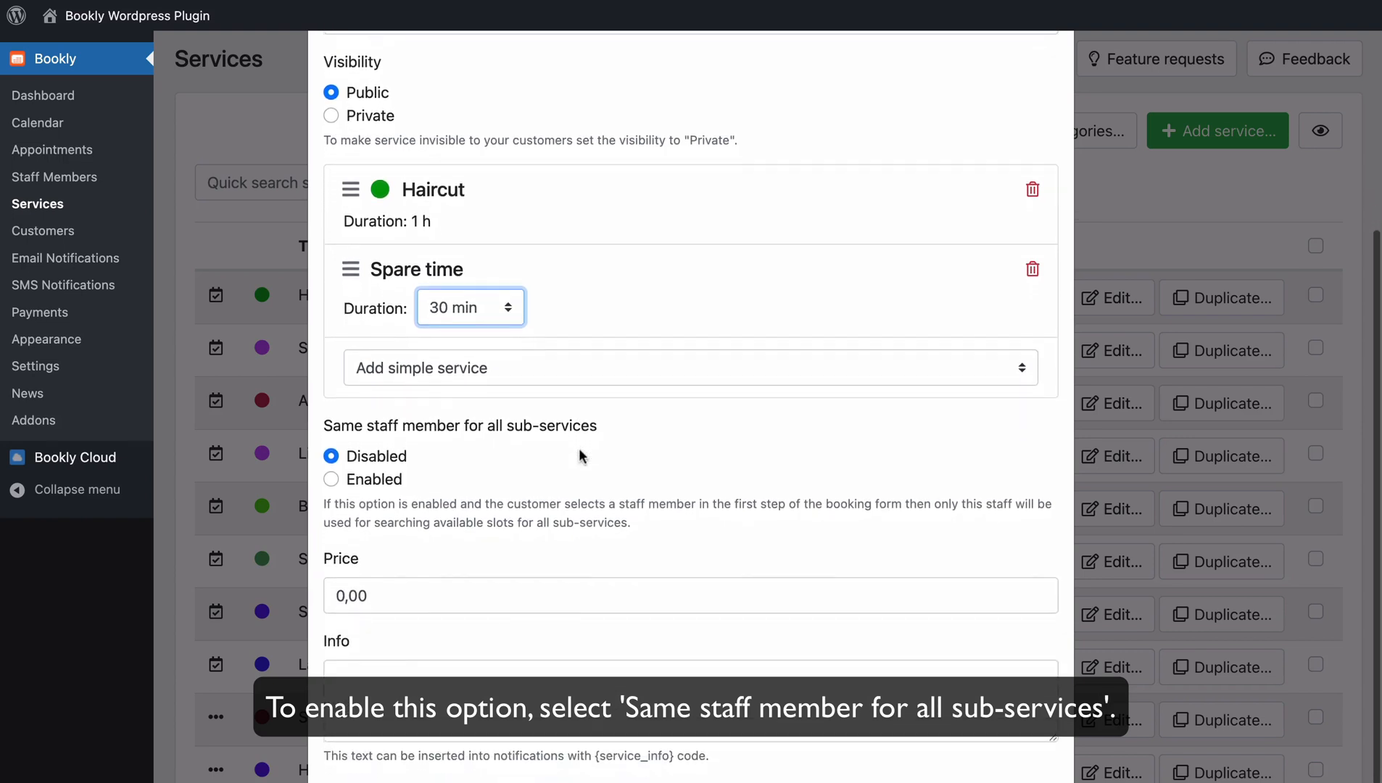
pyautogui.click(332, 472)
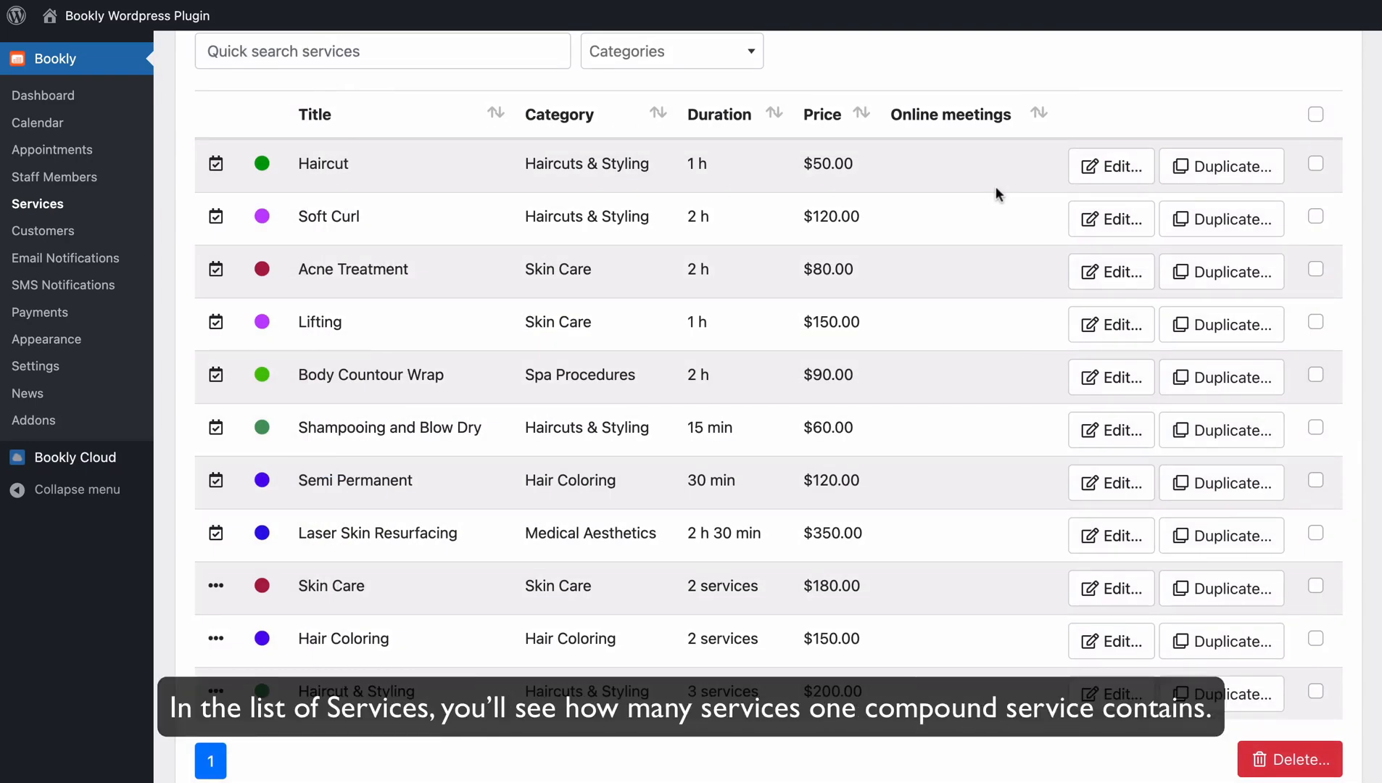
# - Leave the Services list for the appointment Calendar's day view
pyautogui.scroll(-3)
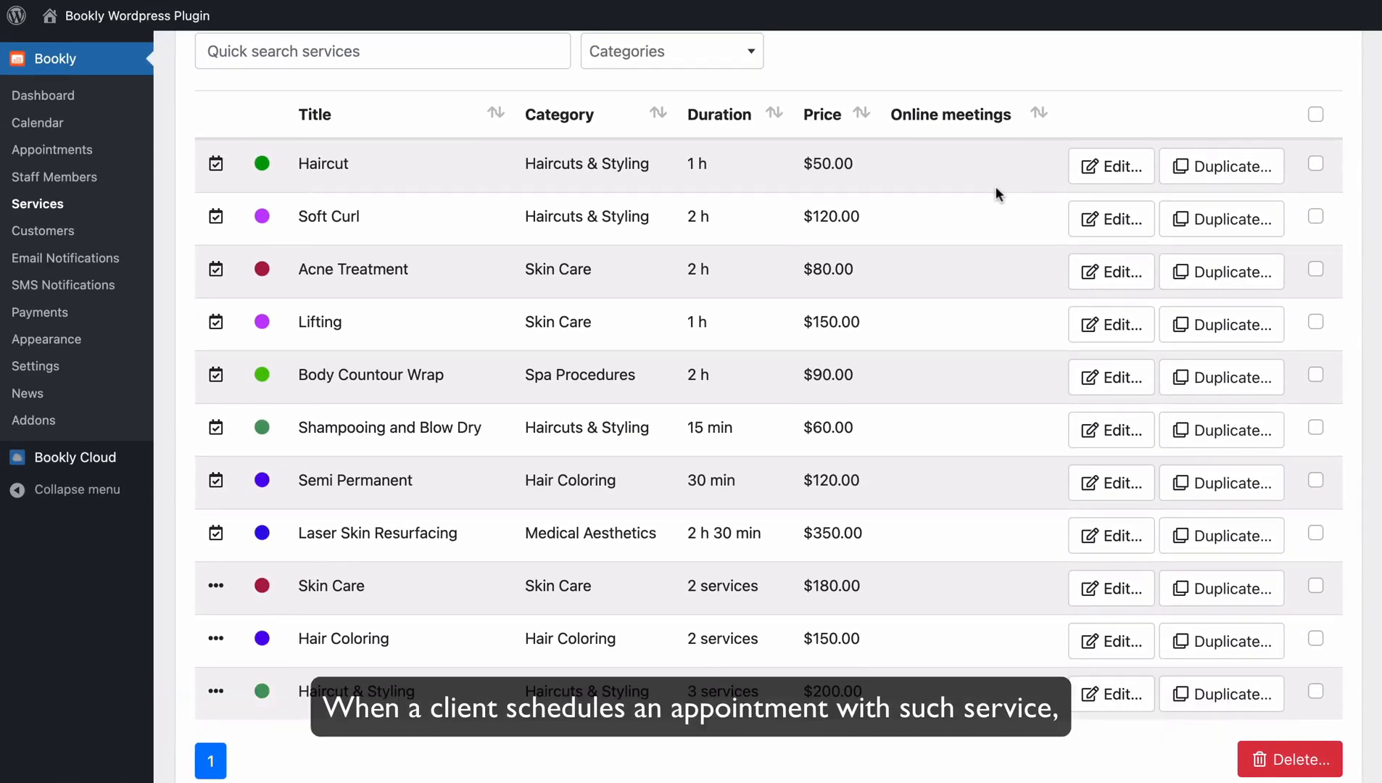
pyautogui.click(37, 123)
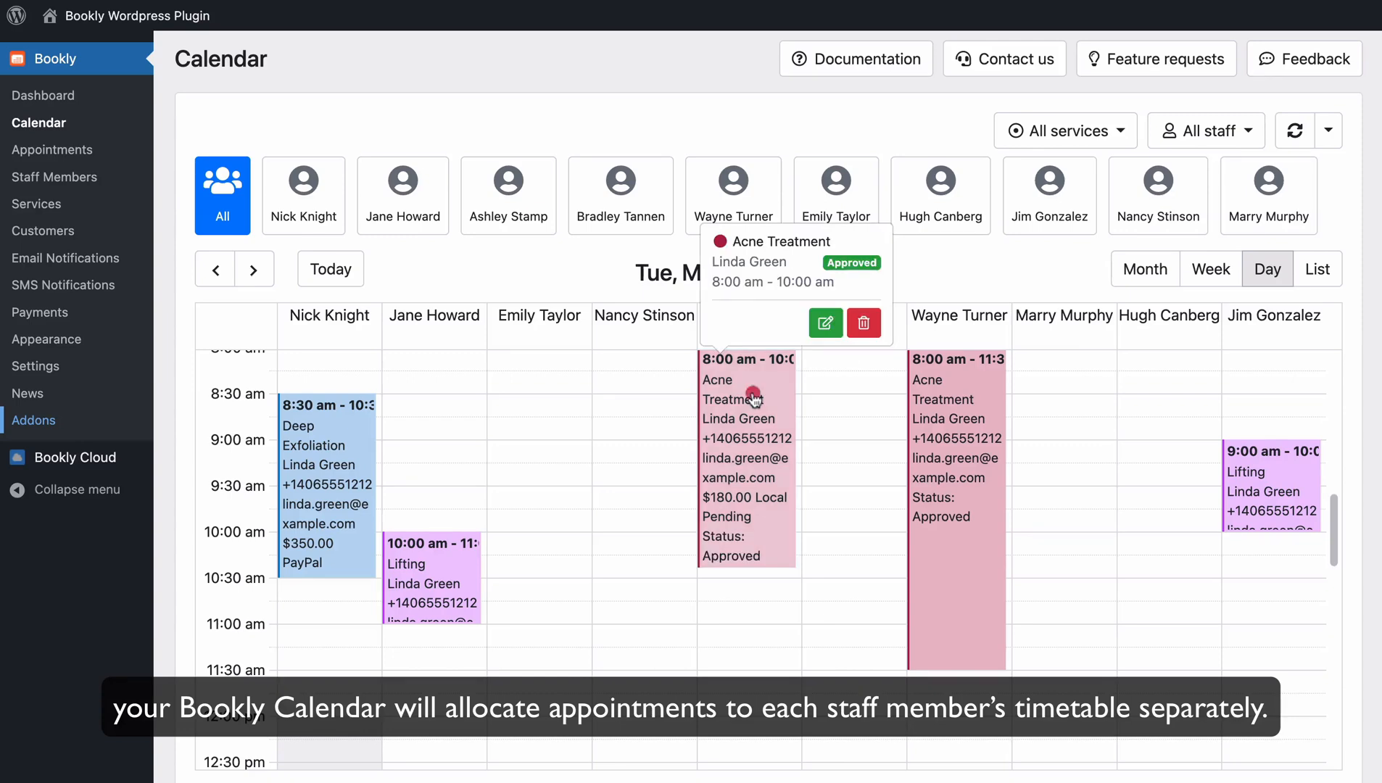
# - Edit the 8:00 am Acne Treatment appointment and show its Skin Care compound service details
pyautogui.click(825, 322)
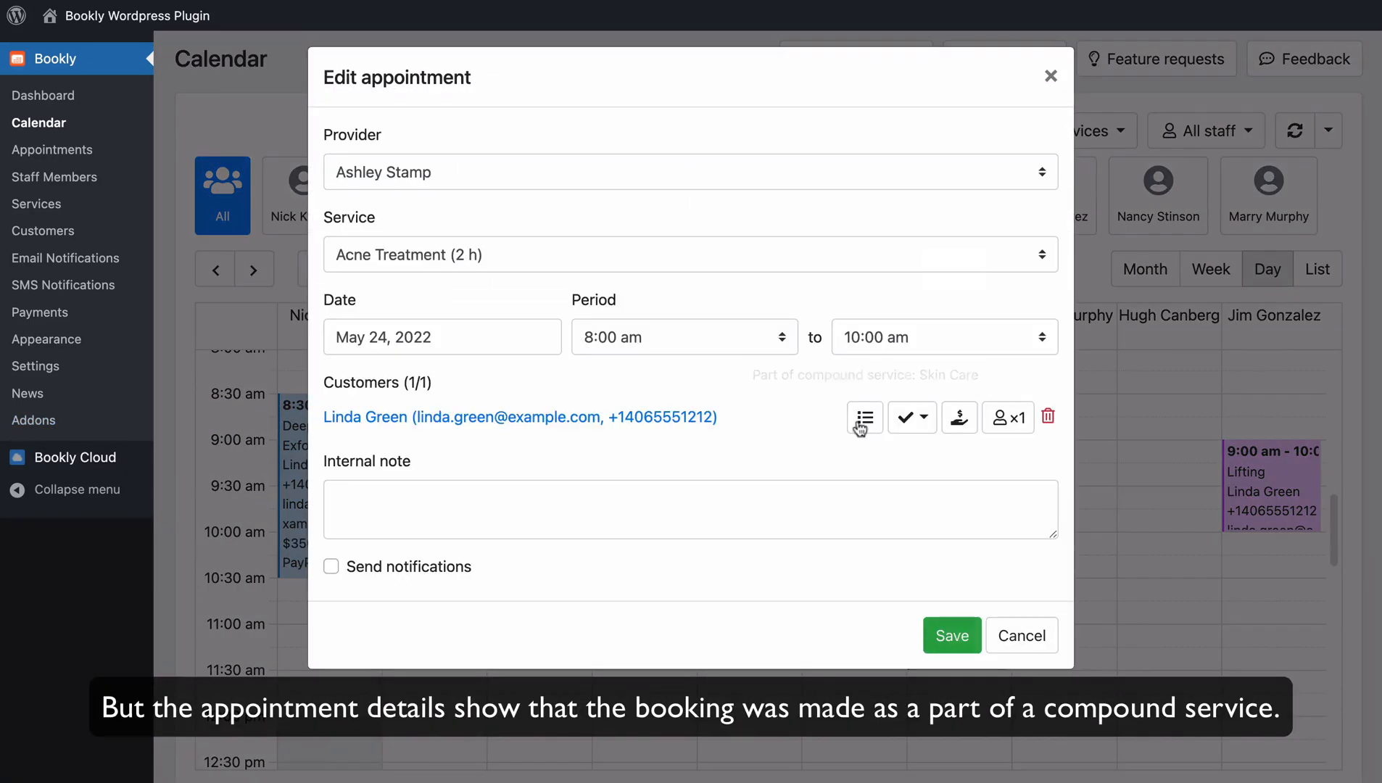
pyautogui.click(863, 416)
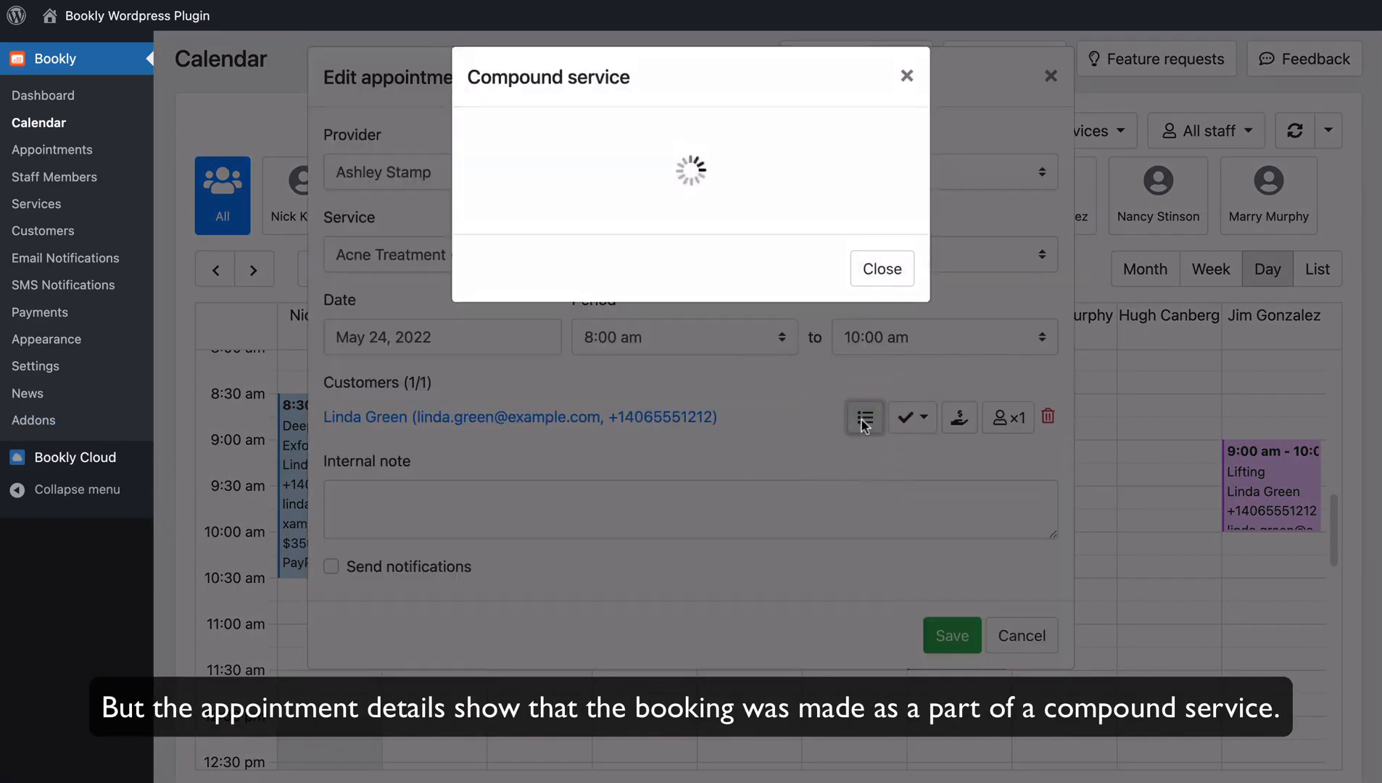